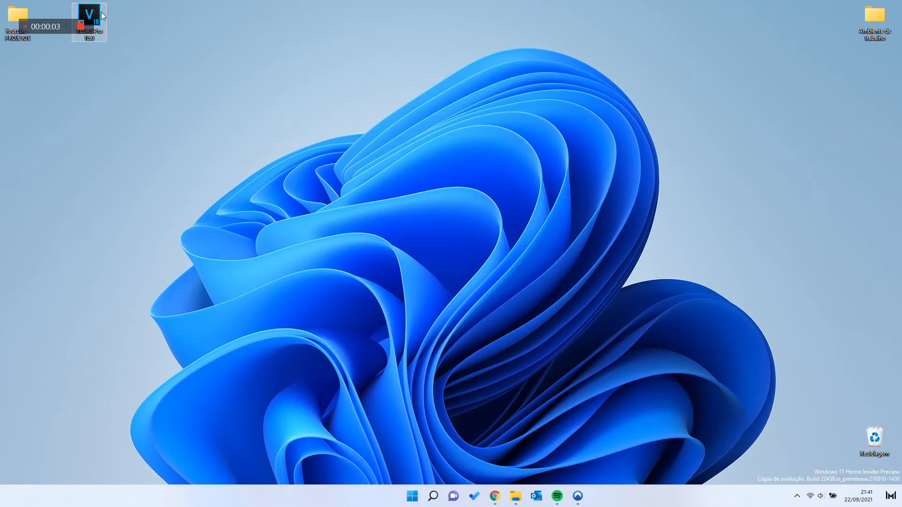
- Launch VEGAS Pro 18 from the desktop shortcut so the project loads
double_click(89, 17)
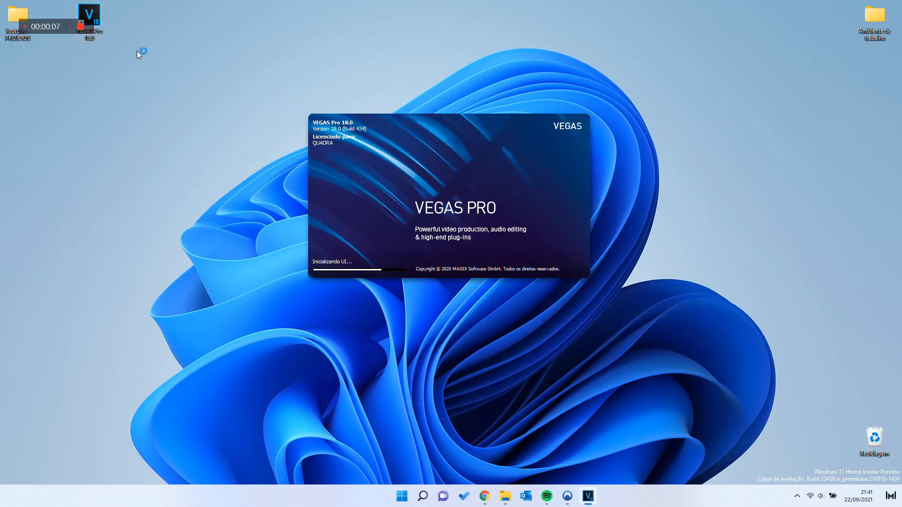
mouse_move(286, 176)
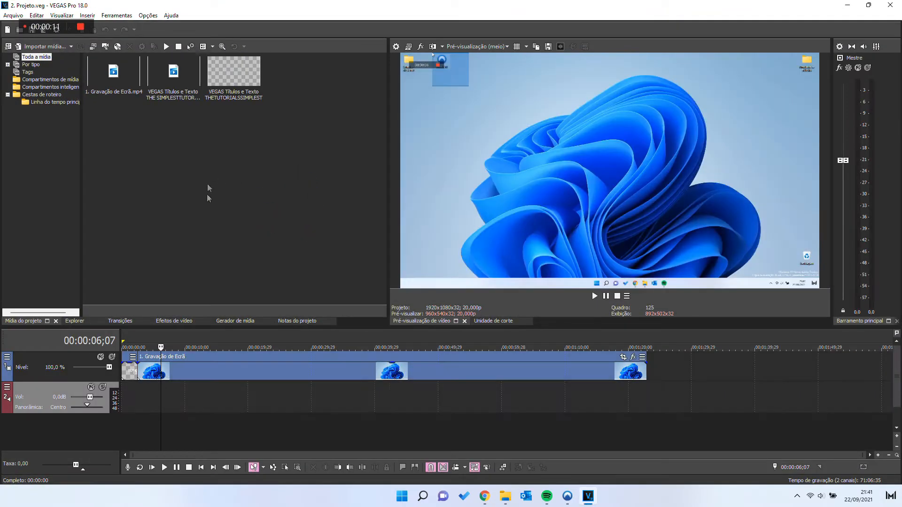
left_click(13, 16)
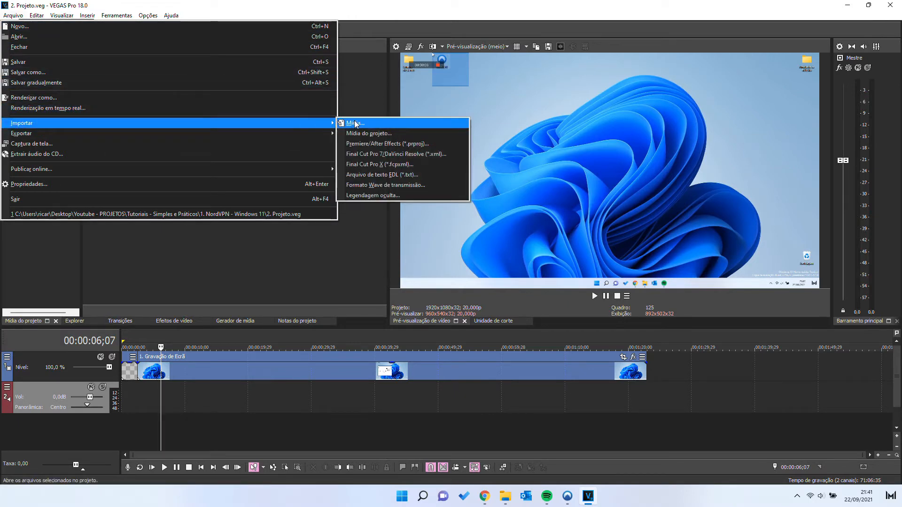
left_click(355, 123)
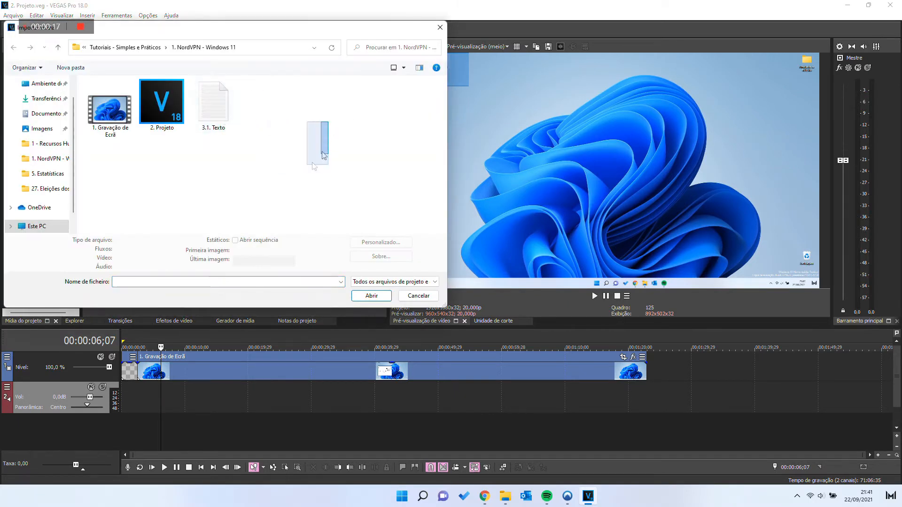
left_click(213, 102)
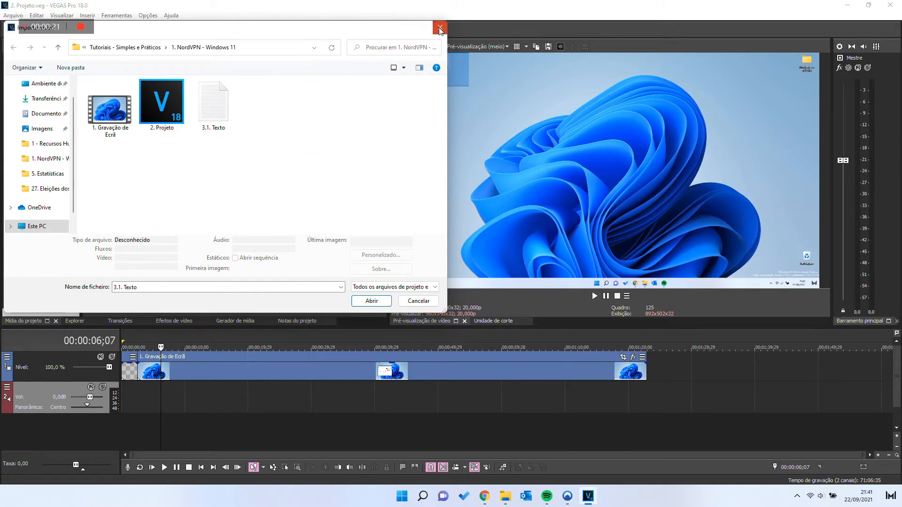
left_click(440, 27)
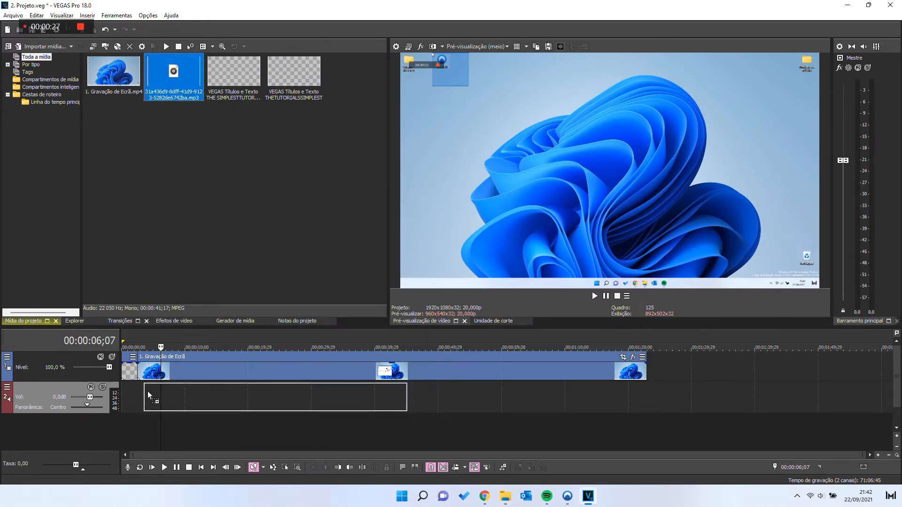
- Place the MP3 on the audio track, play and pause it, then begin closing VEGAS
left_click(594, 296)
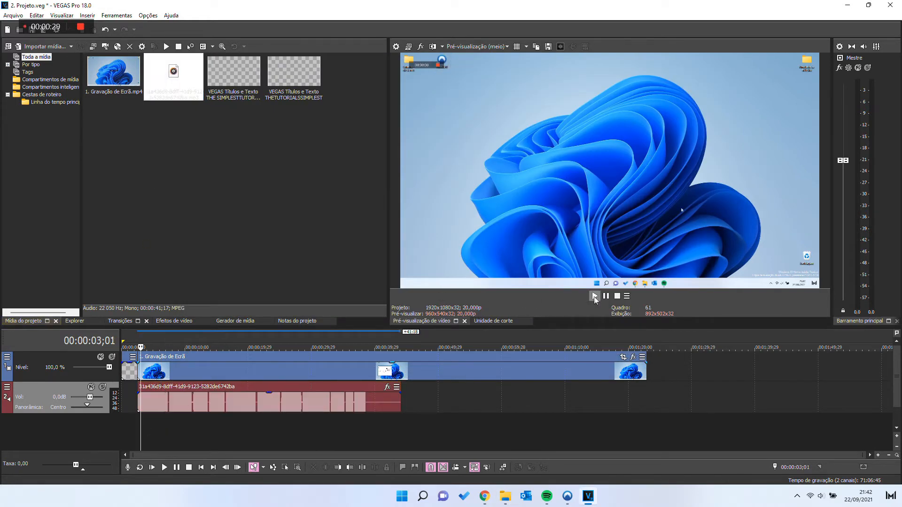
left_click(594, 296)
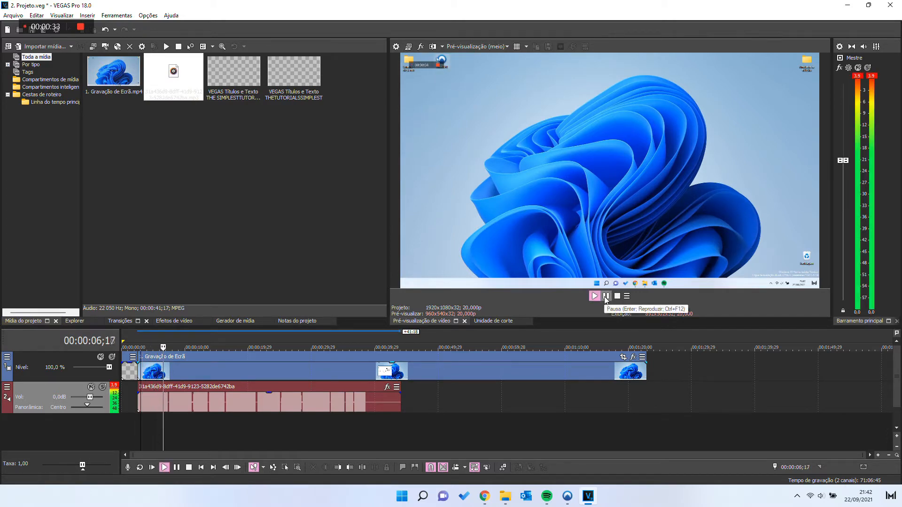
left_click(605, 296)
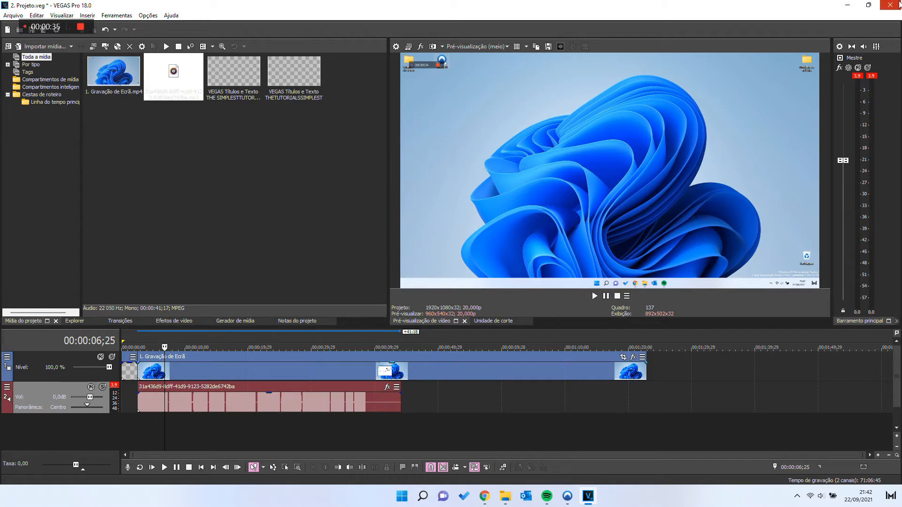
left_click(893, 6)
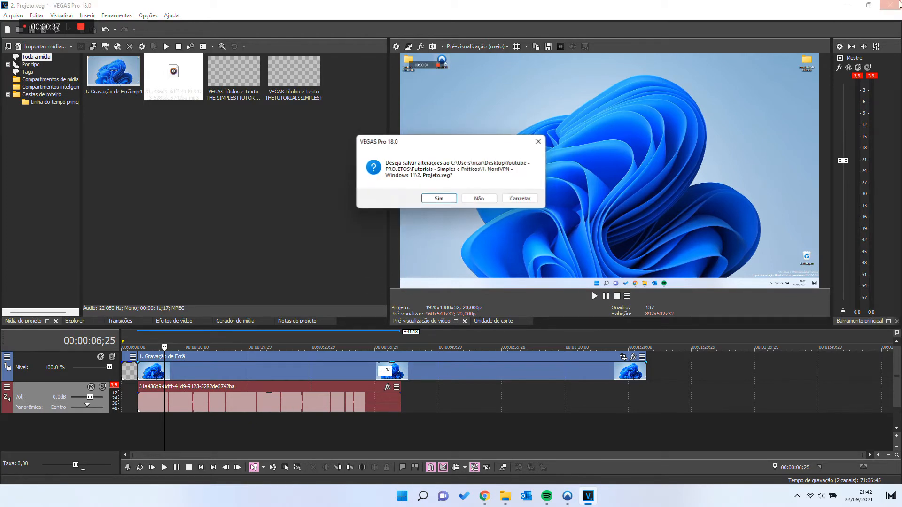
- Discard the project changes with Não and close the project folder window
left_click(479, 199)
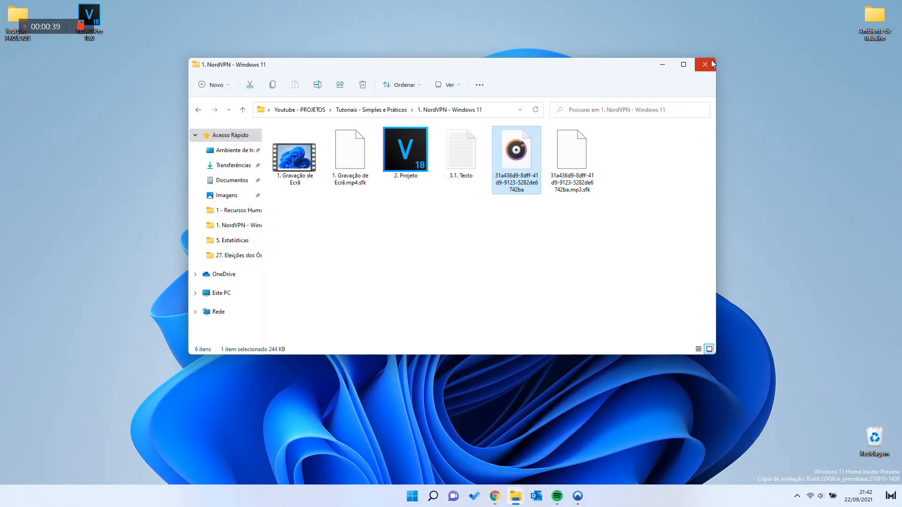
left_click(704, 64)
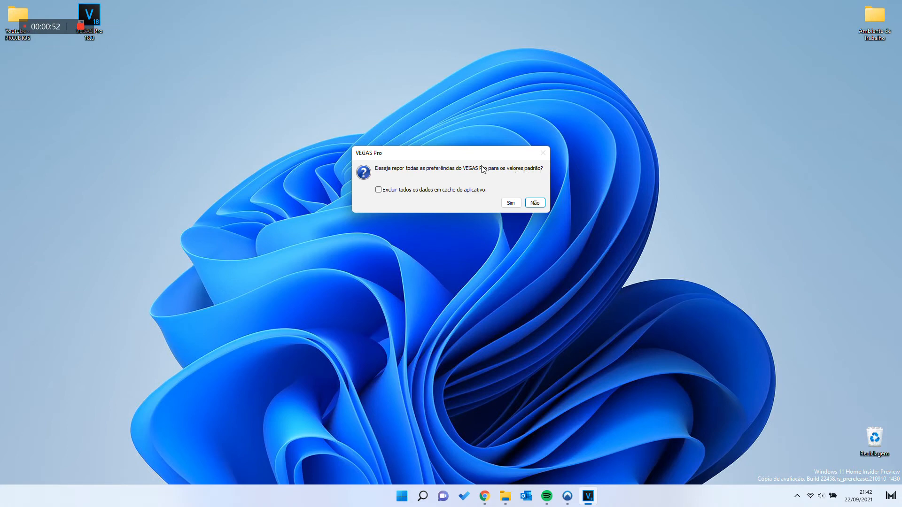
- Tick 'Excluir todos os dados em cache do aplicativo' and confirm the preferences reset with Sim
left_click(378, 189)
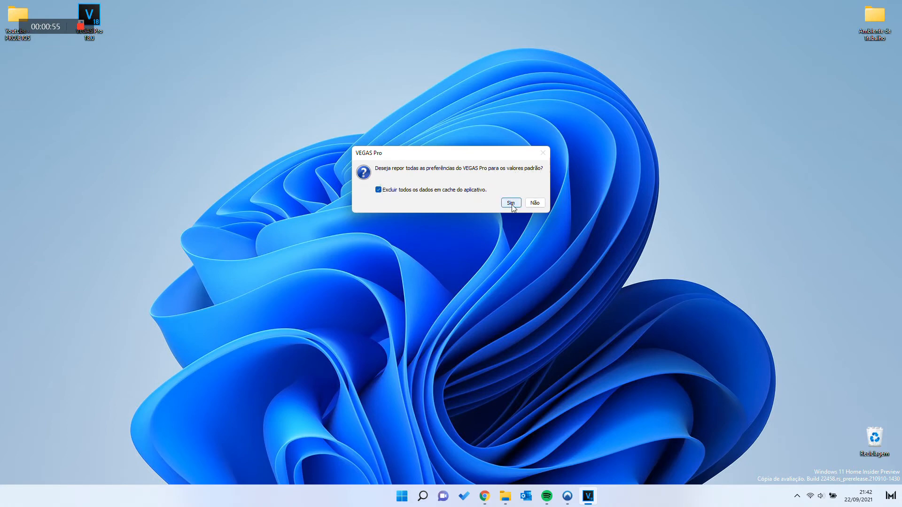
left_click(509, 203)
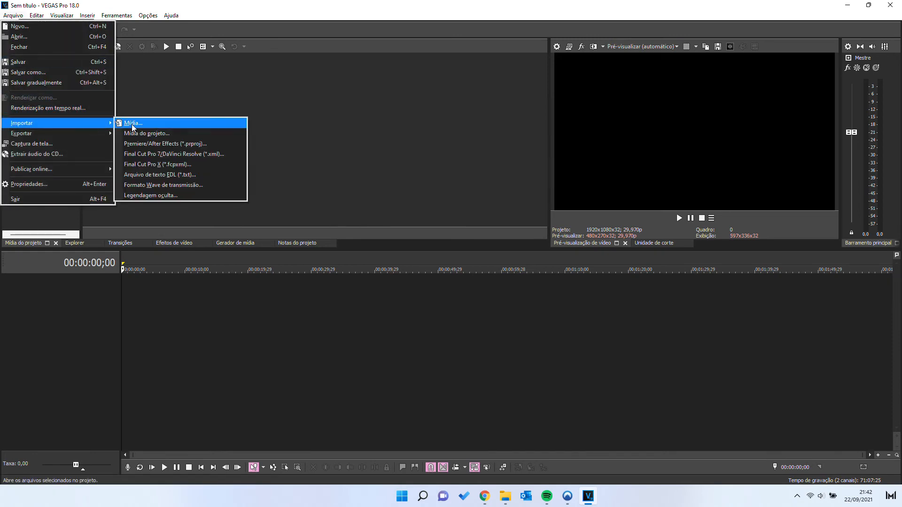
- Import the MP3 from the 1. NordVPN - Windows 11 folder into Project Media
left_click(132, 123)
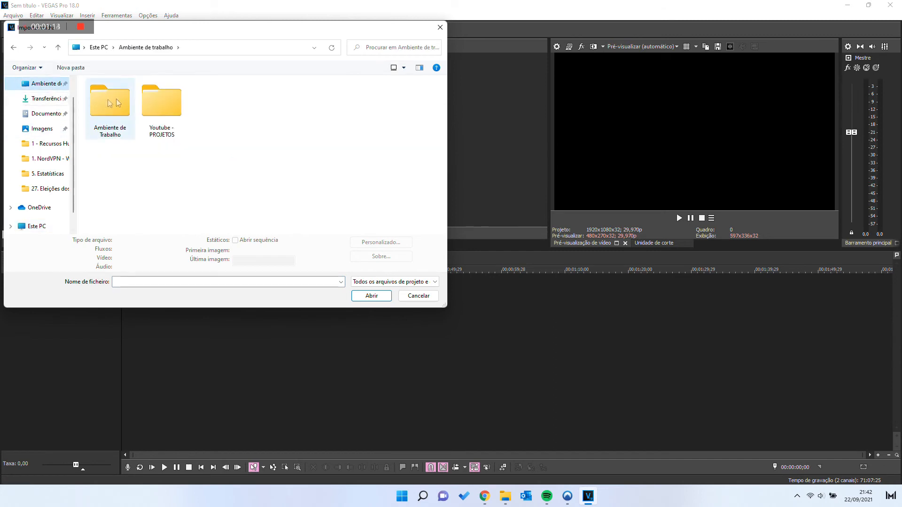
double_click(161, 101)
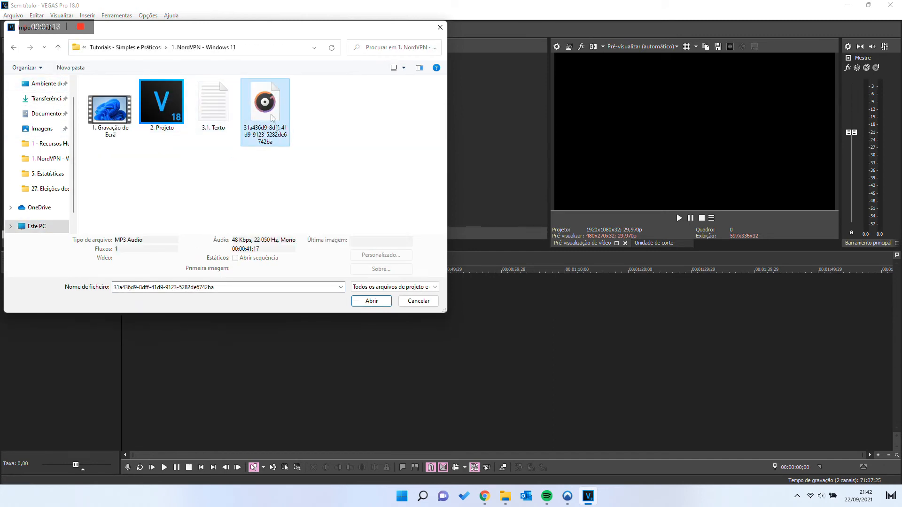
left_click(372, 301)
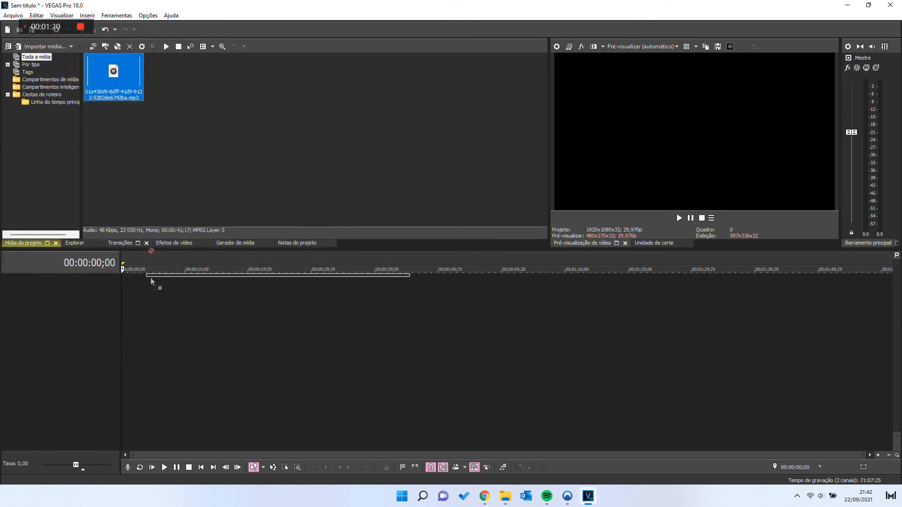